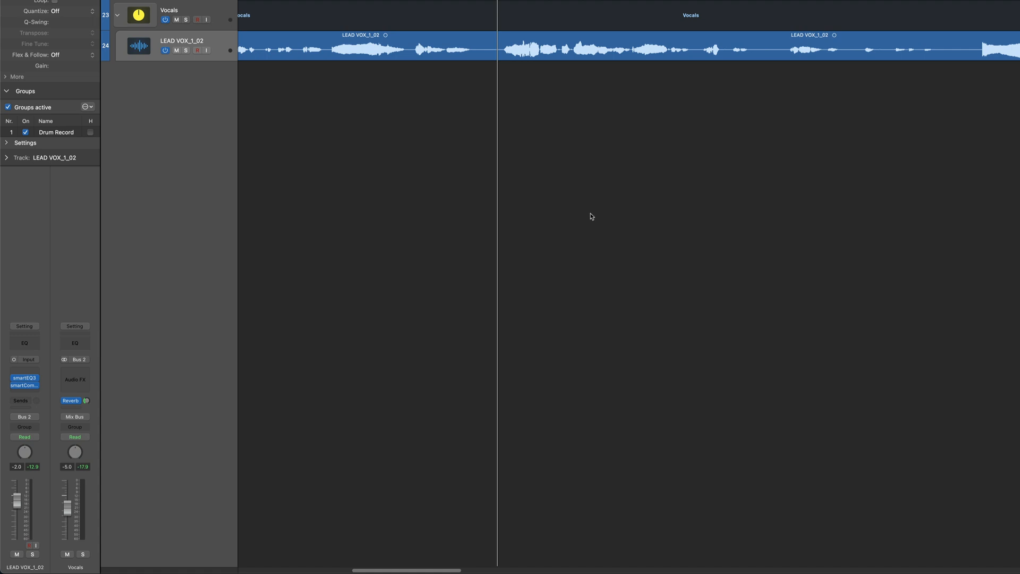
mouse_move(653, 87)
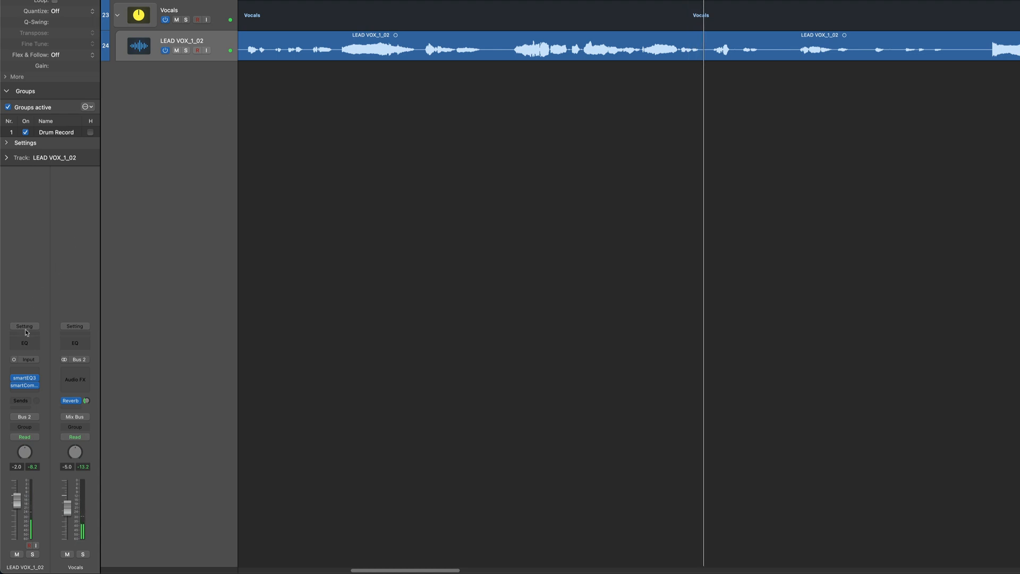
mouse_move(33, 372)
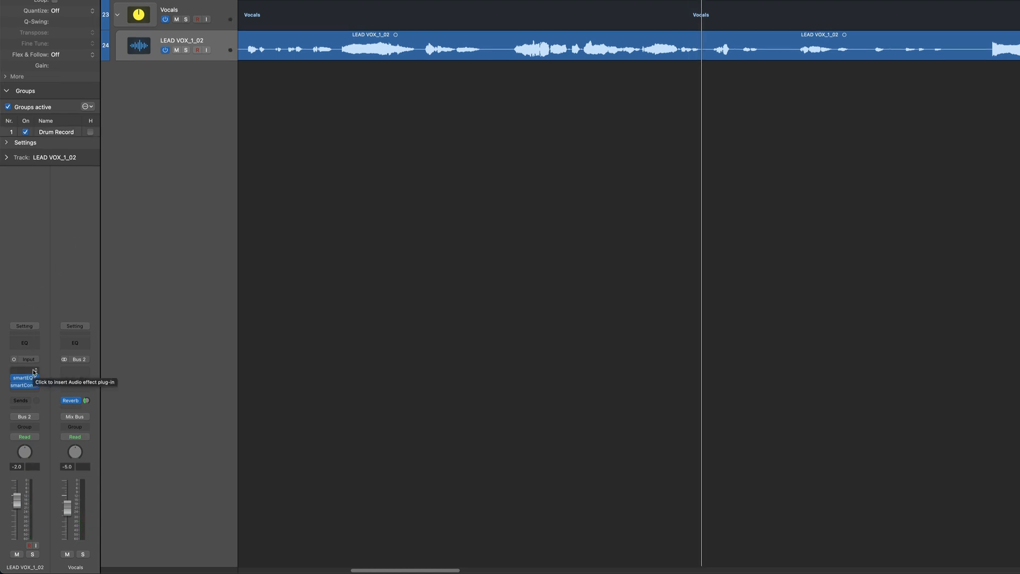
Insert RePitch AU (ARA) Mono in the lead vocal's empty Audio FX slot.
left_click(25, 372)
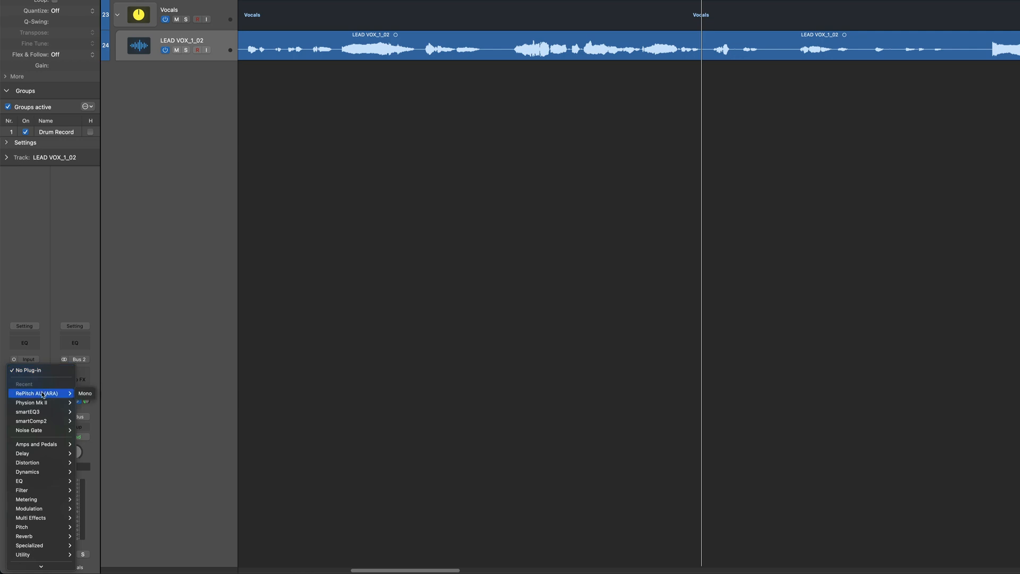
left_click(32, 393)
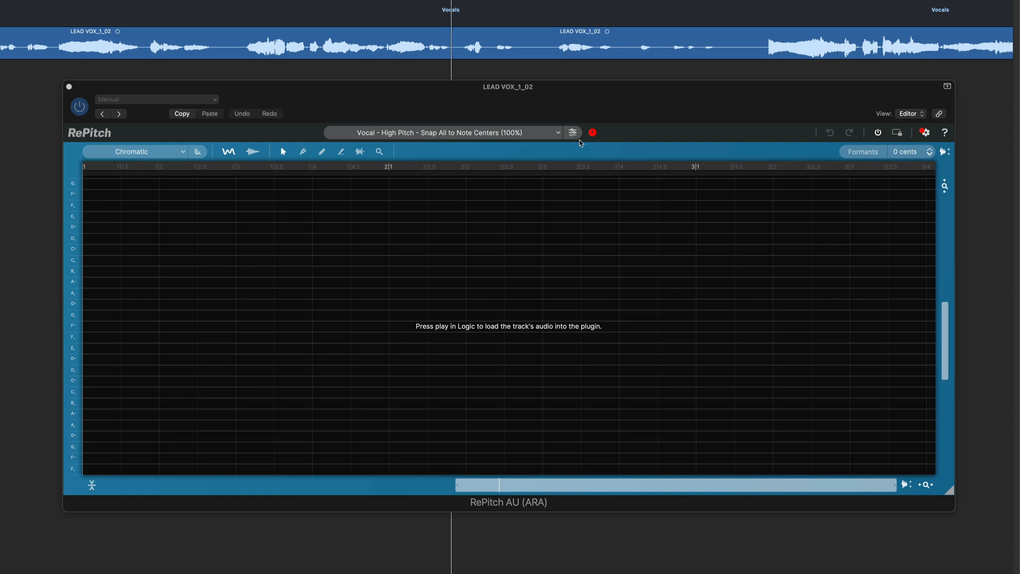
mouse_move(599, 139)
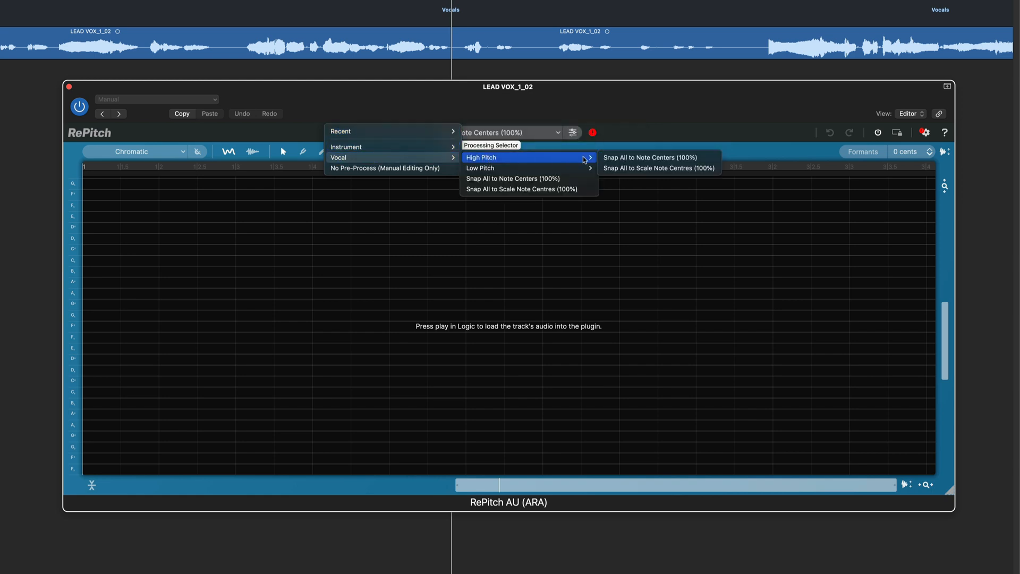
mouse_move(664, 158)
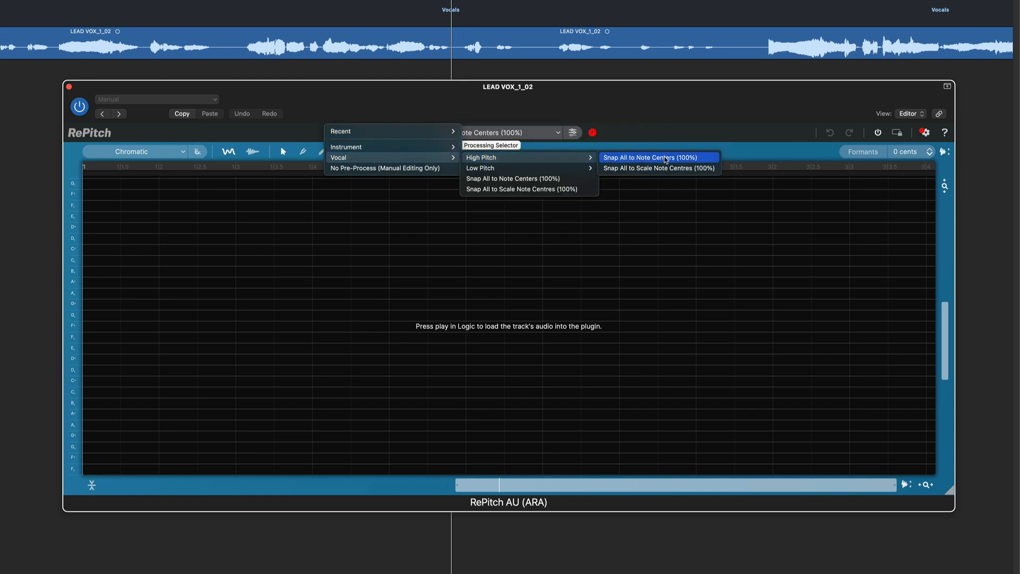
left_click(658, 158)
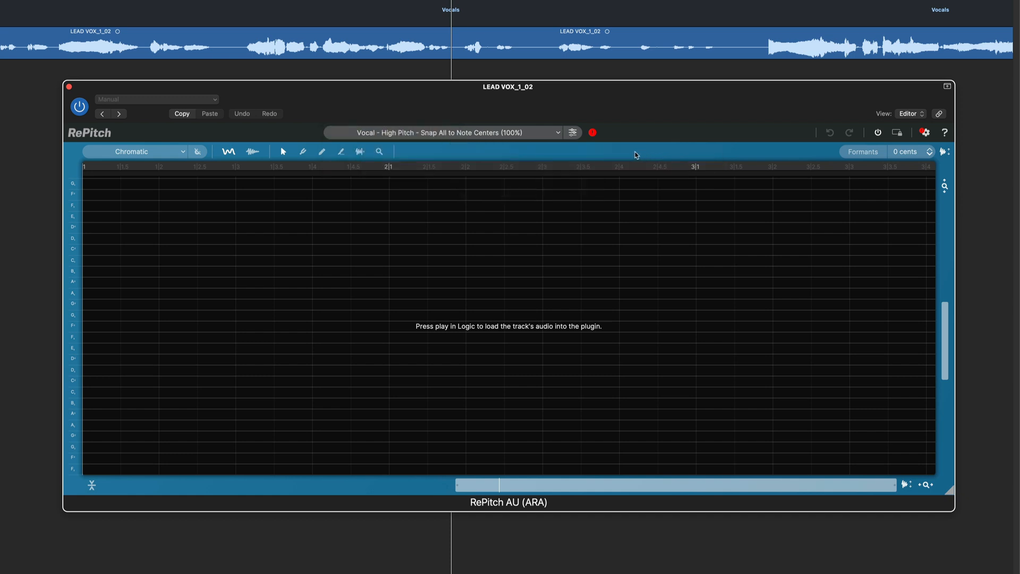
mouse_move(531, 144)
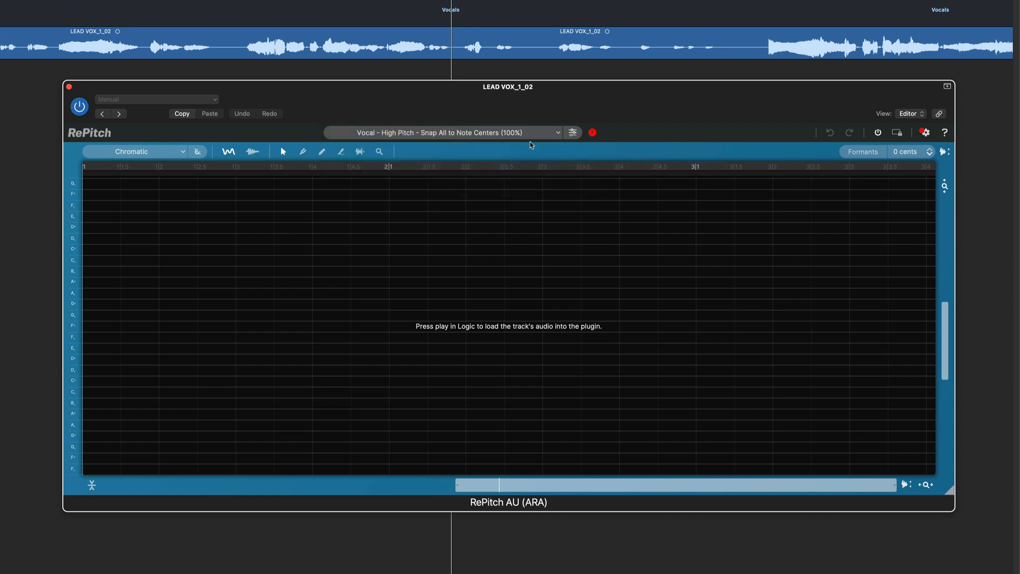
mouse_move(465, 138)
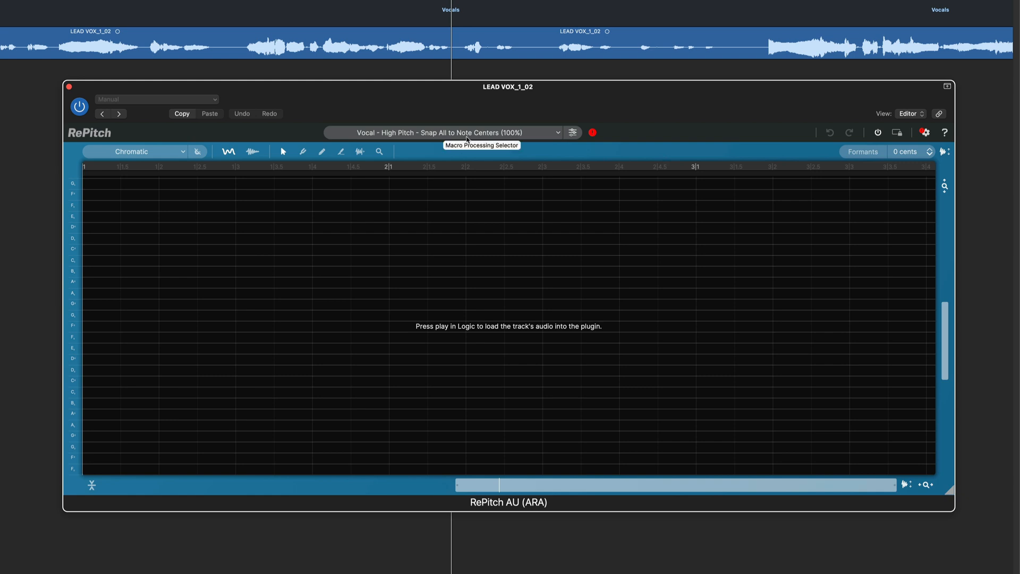
mouse_move(663, 124)
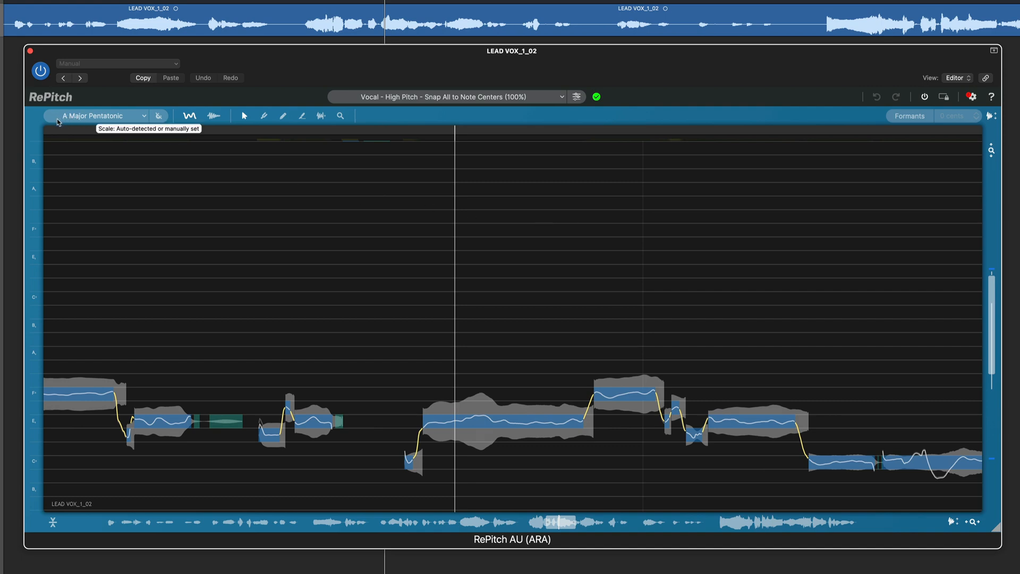
Set the RePitch scale to A Major Pentatonic from the Scale dropdown.
left_click(97, 115)
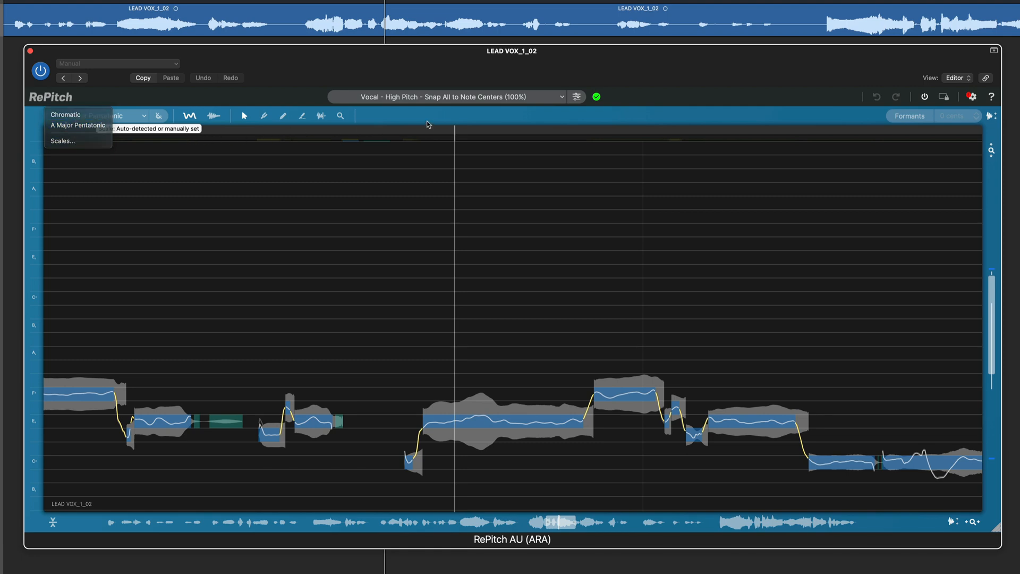
left_click(77, 126)
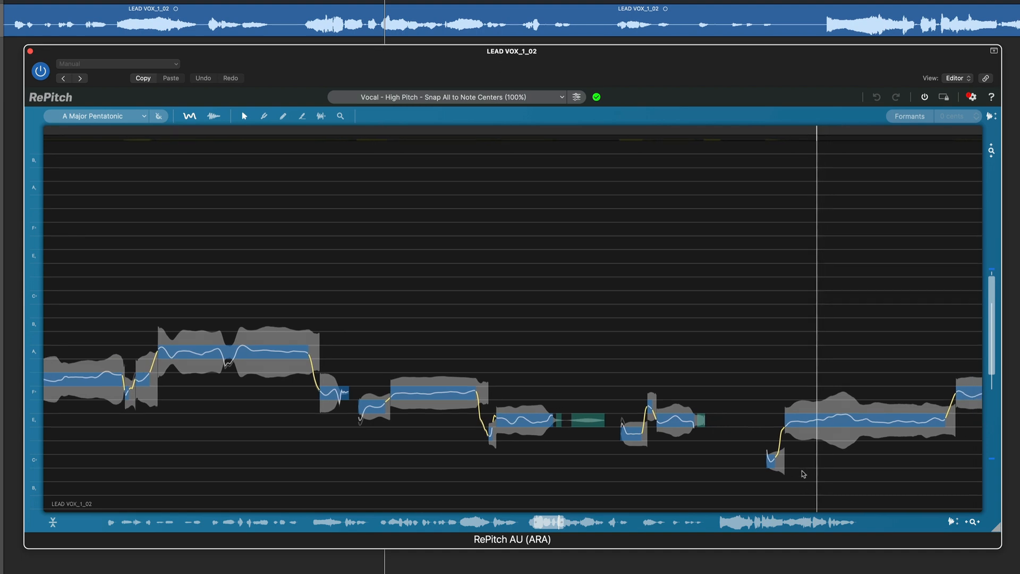
mouse_move(798, 488)
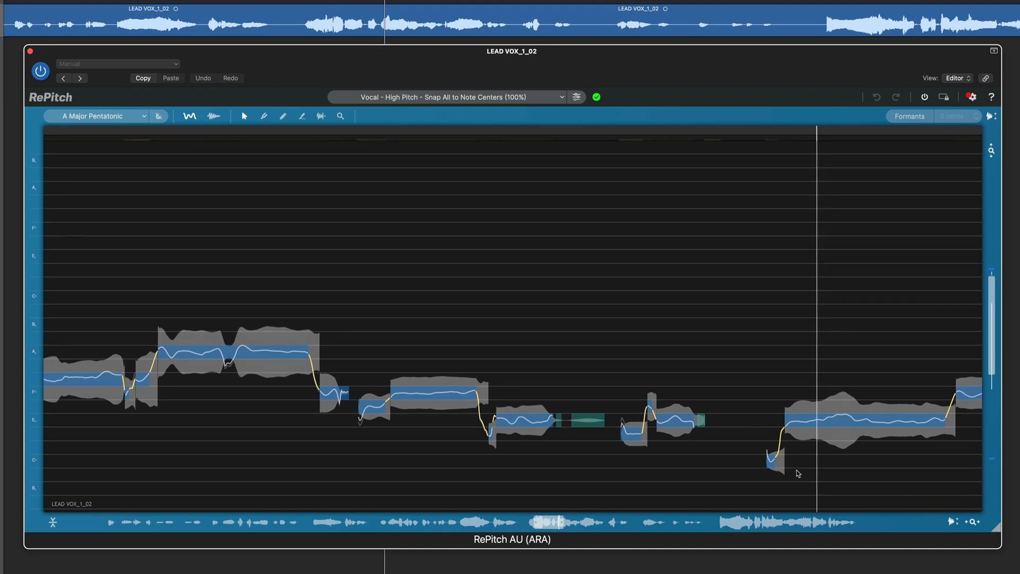
mouse_move(37, 408)
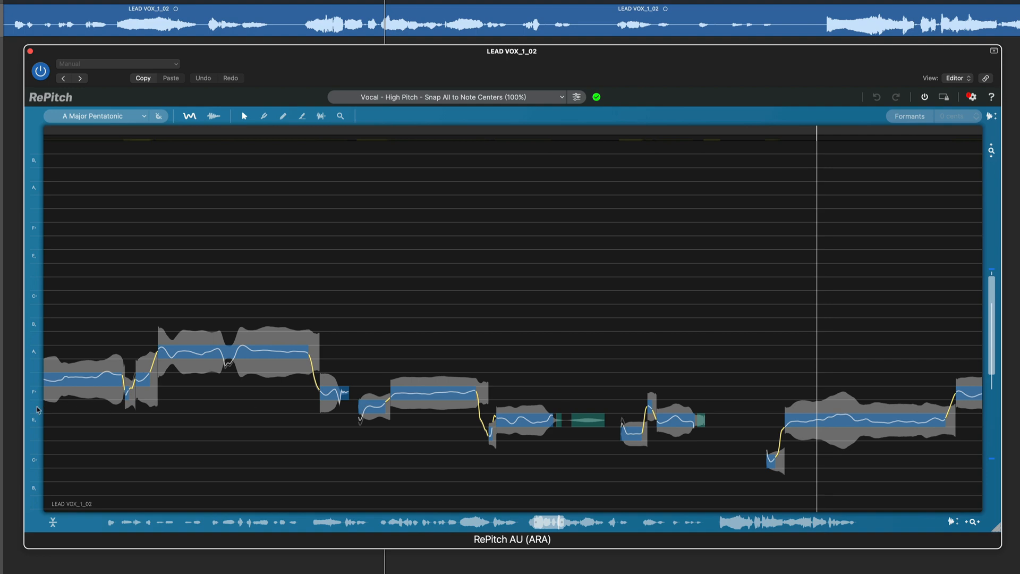
mouse_move(476, 286)
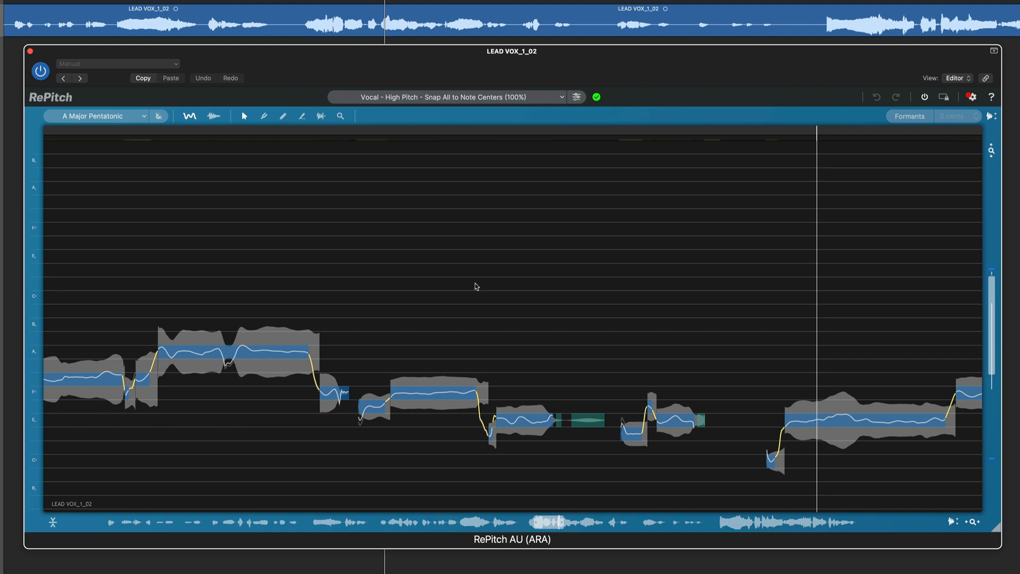
Switch processing to Vocal > High Pitch > Snap All to Scale Note Centres (100%) and confirm reprocessing.
left_click(467, 97)
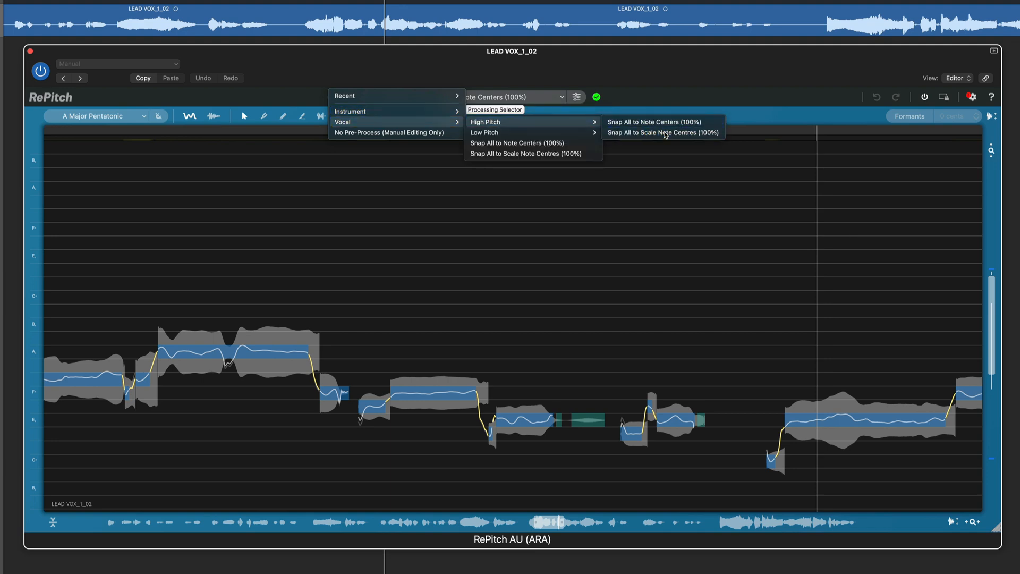
left_click(654, 122)
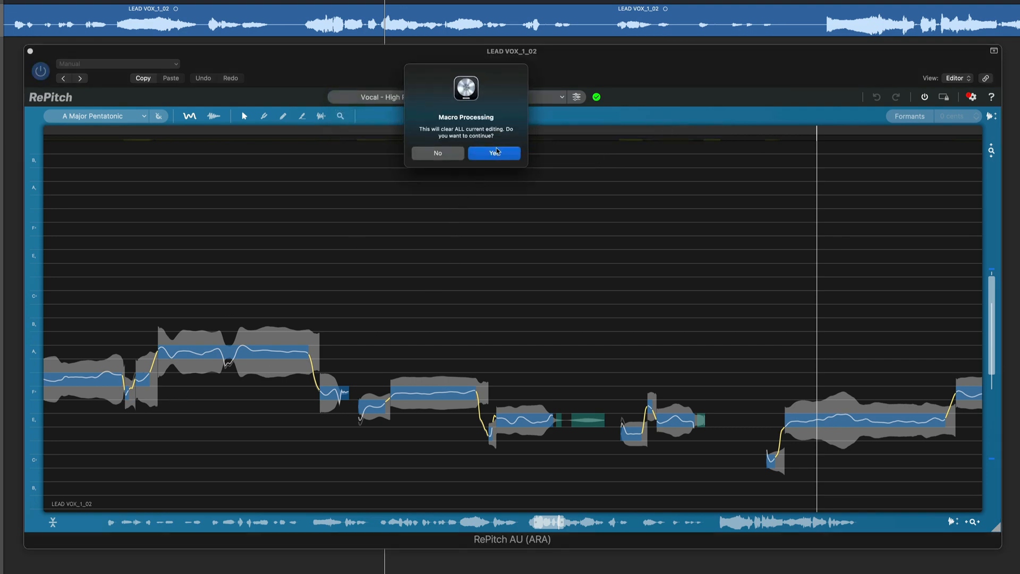
left_click(494, 153)
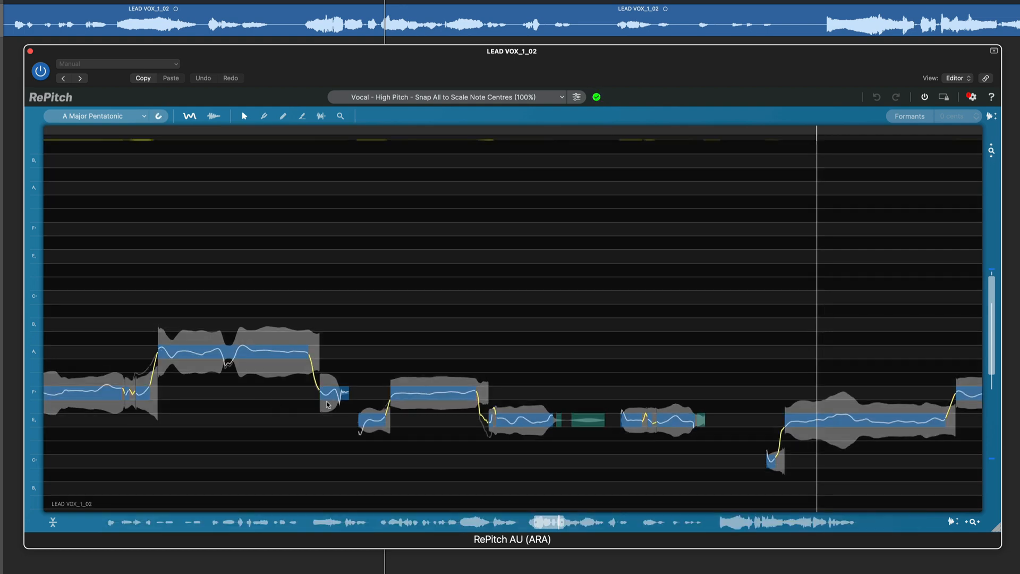
mouse_move(365, 412)
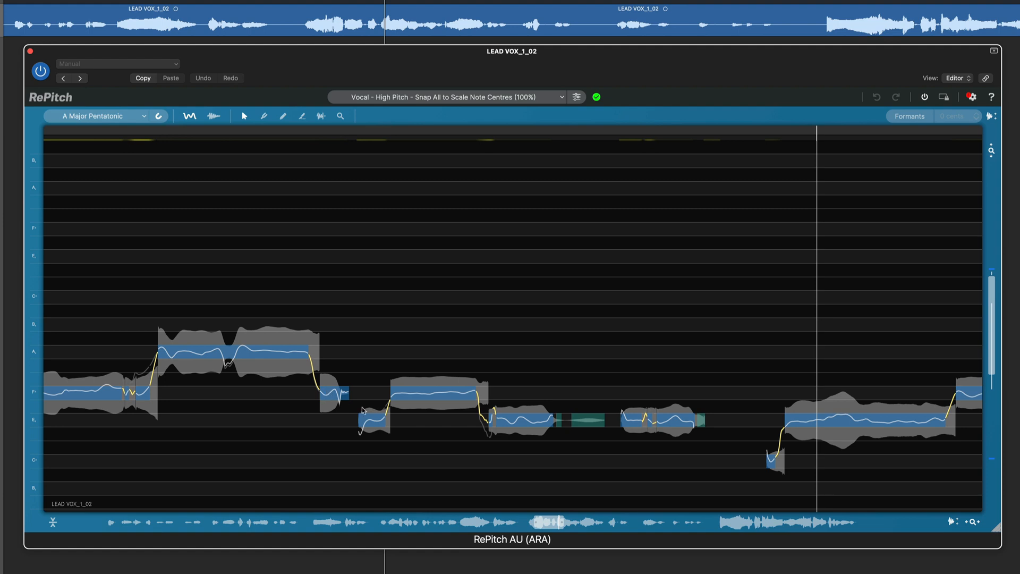
mouse_move(459, 266)
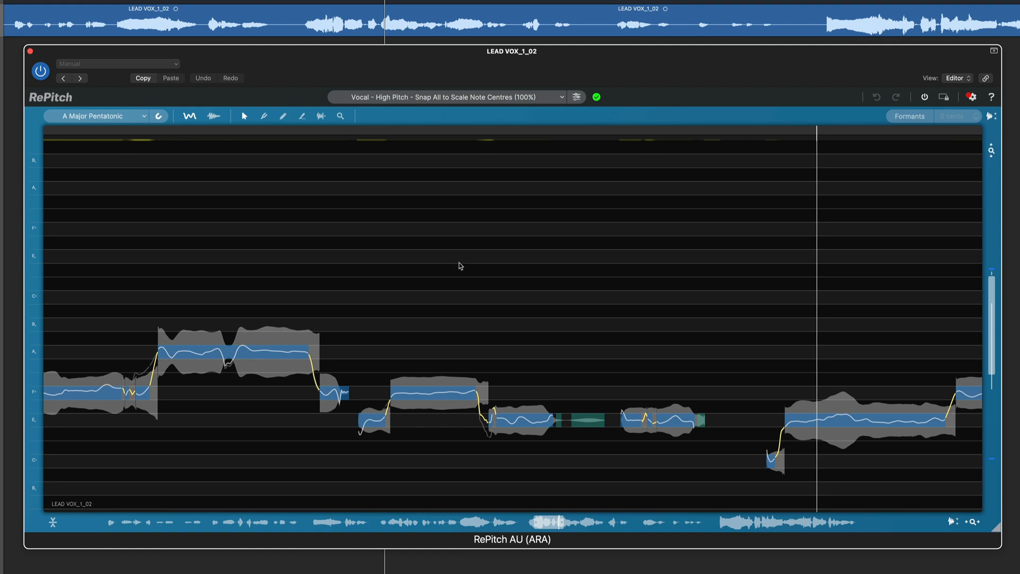
mouse_move(577, 95)
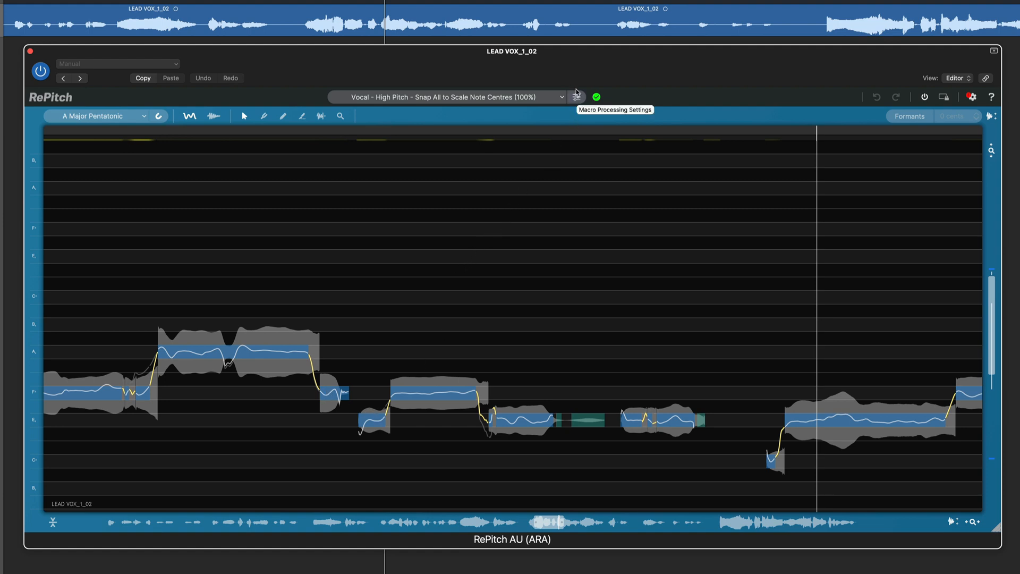
Keep Snap All Notes to Measured Scale and Center All Notes at 100, saved as user macro settings.
left_click(451, 97)
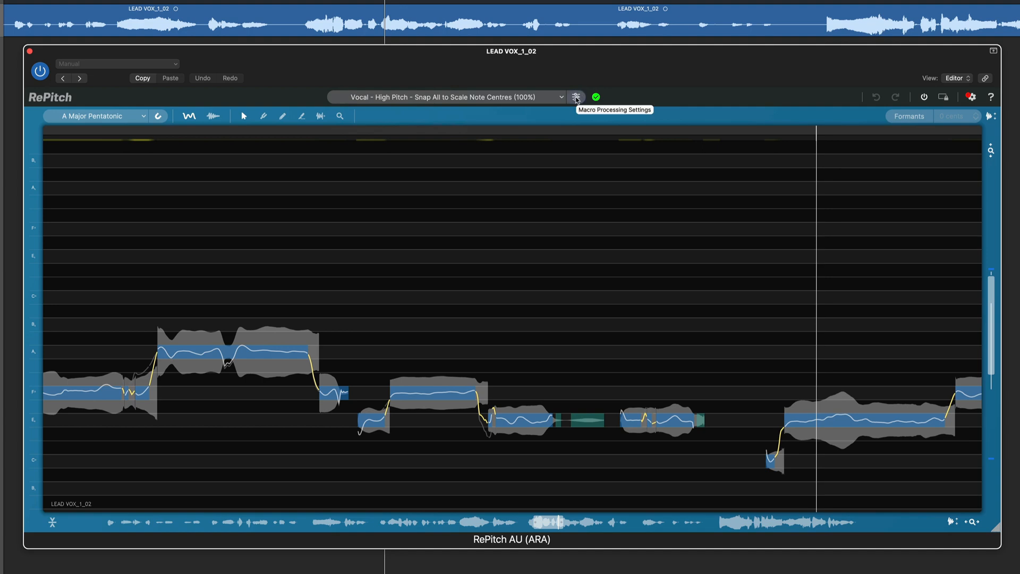
left_click(576, 97)
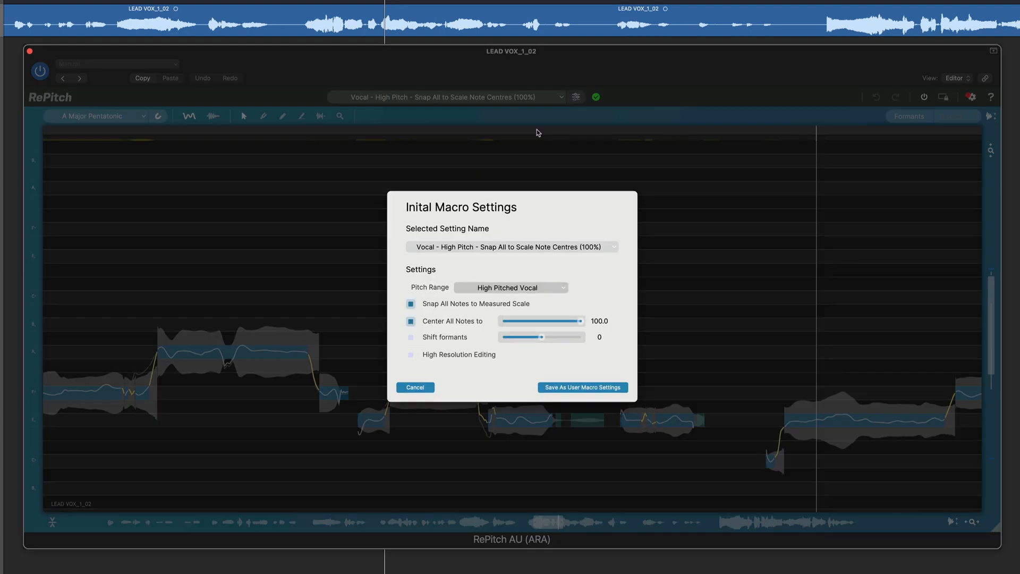
mouse_move(516, 287)
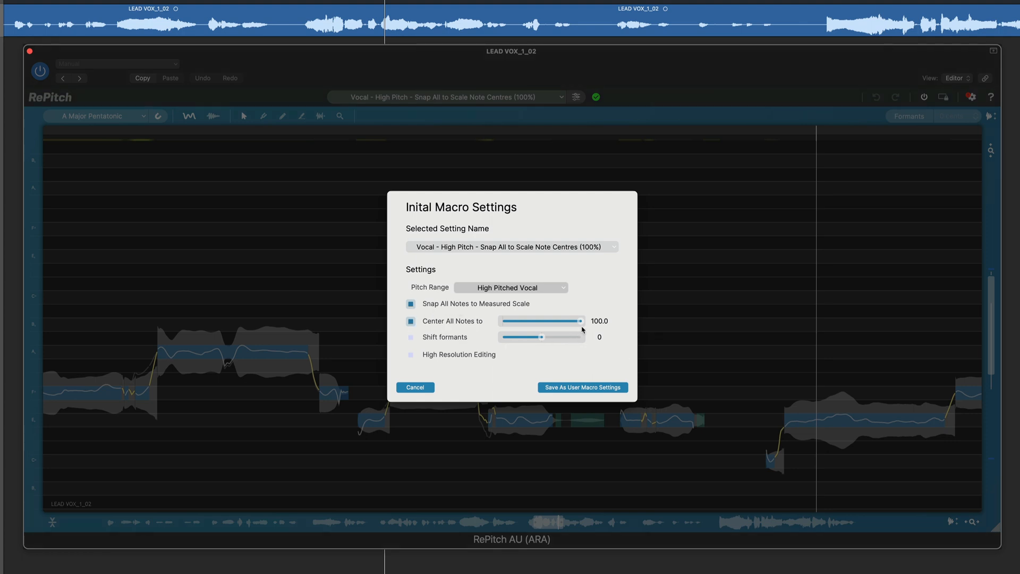
mouse_move(609, 327)
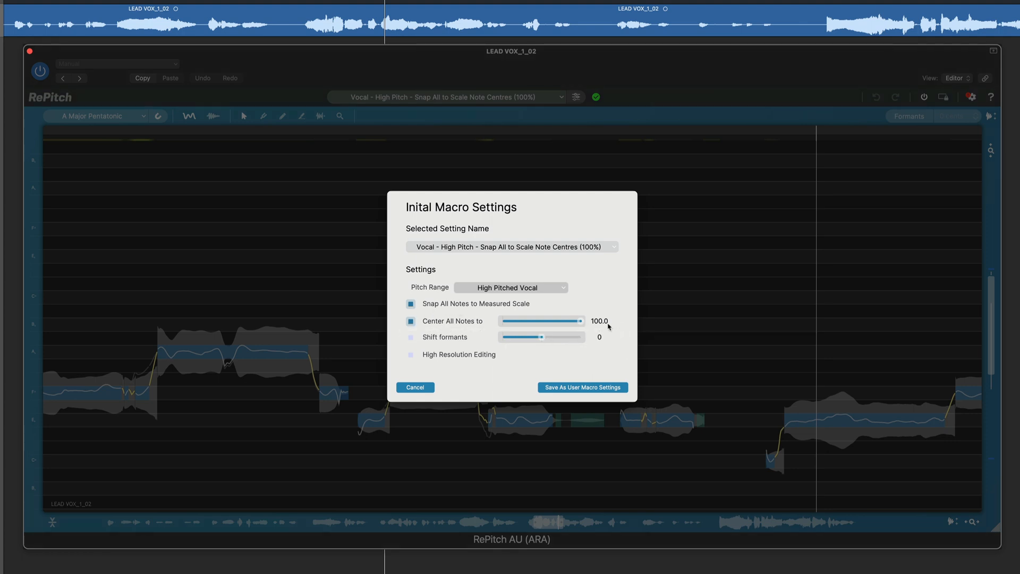
mouse_move(578, 321)
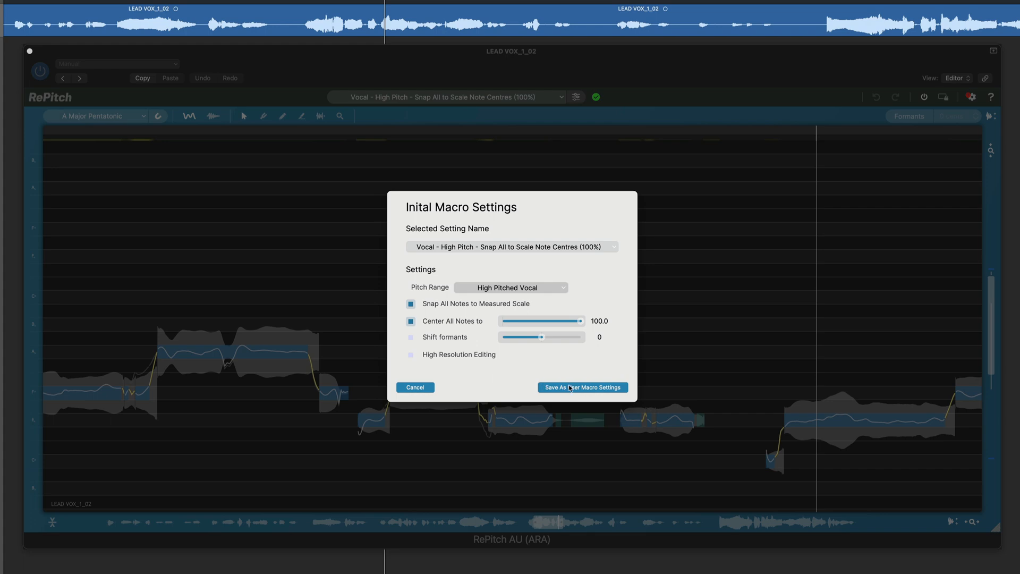
left_click(582, 387)
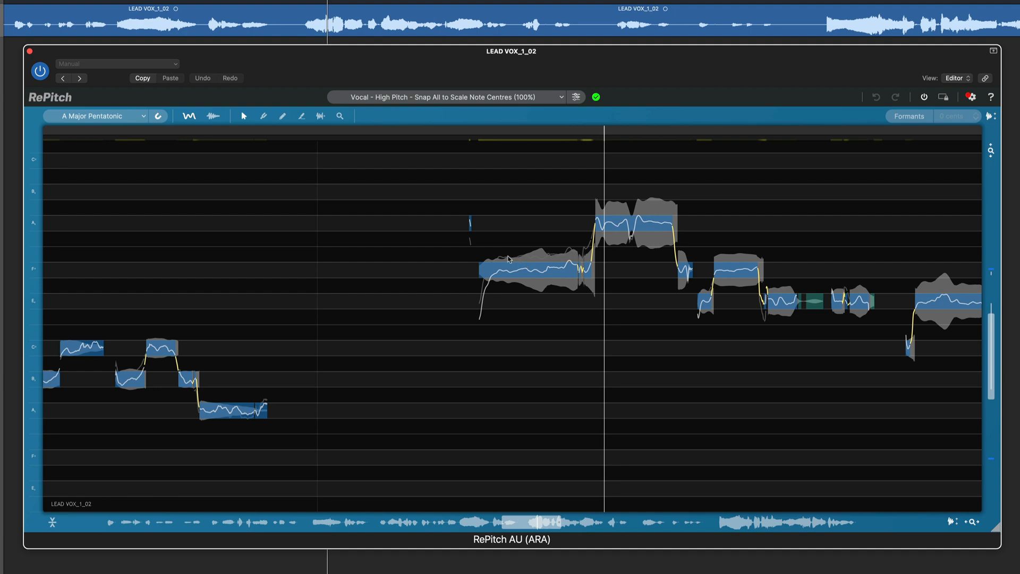
mouse_move(504, 306)
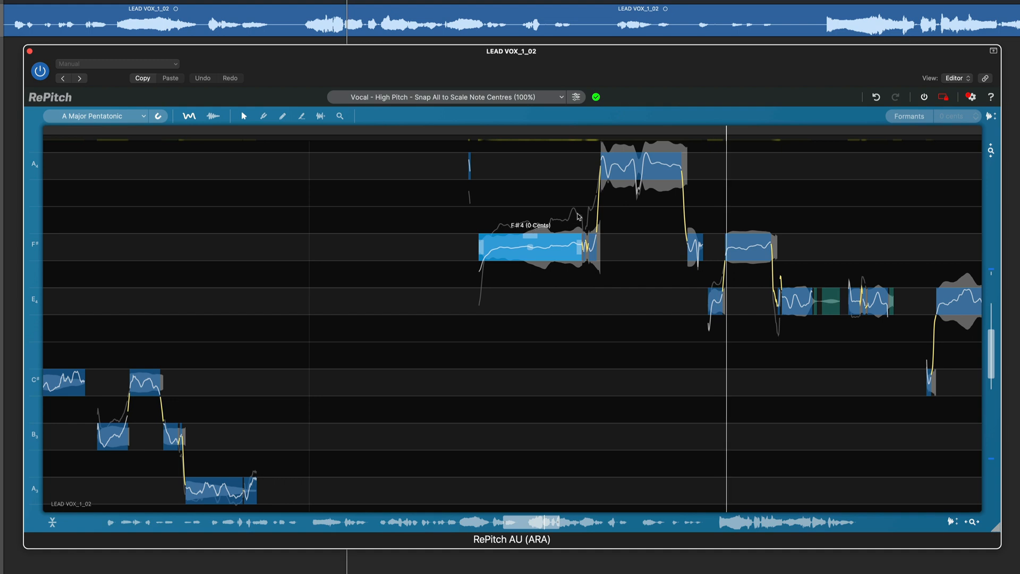
mouse_move(517, 254)
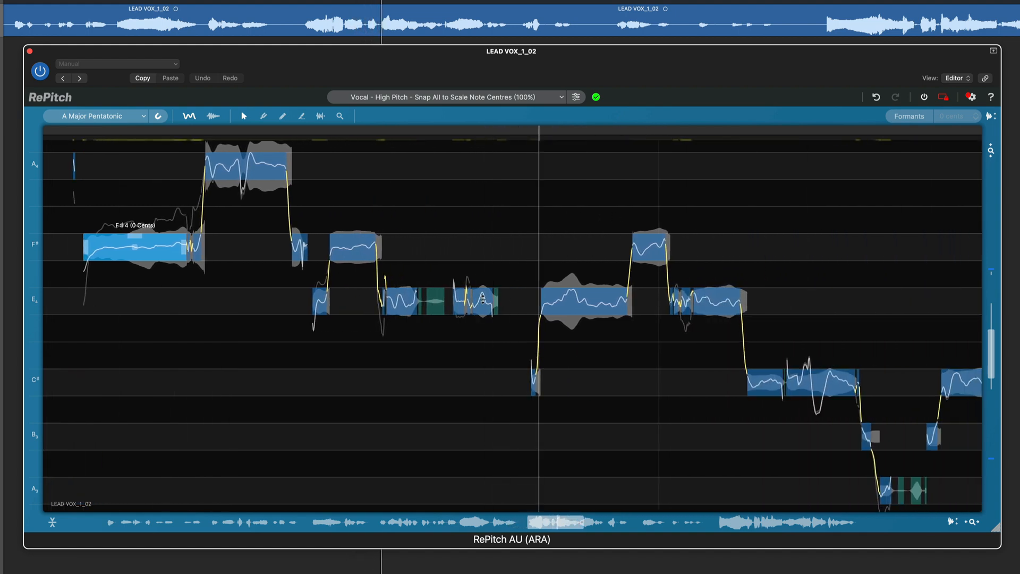
mouse_move(463, 278)
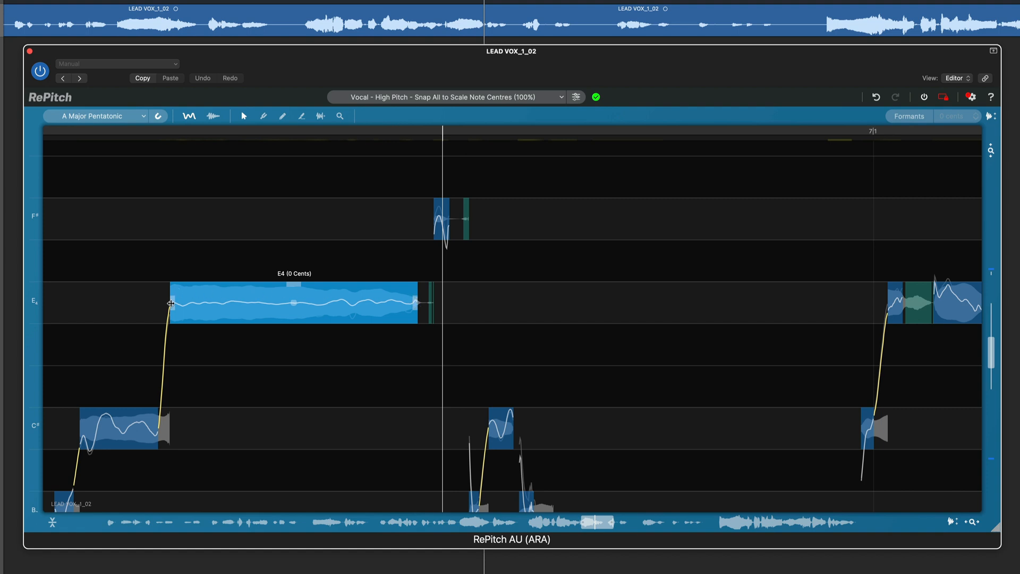
mouse_move(399, 301)
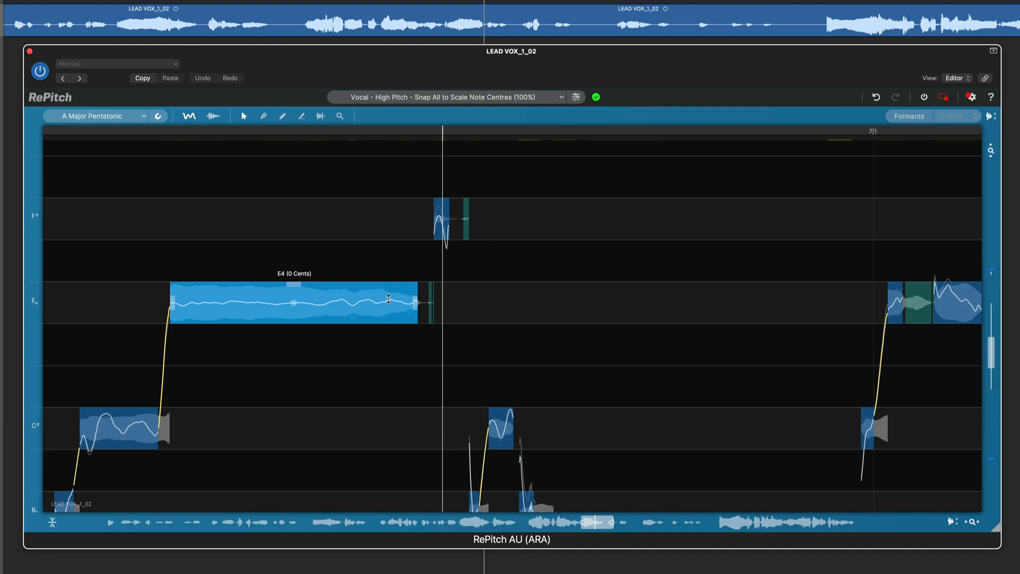
mouse_move(168, 300)
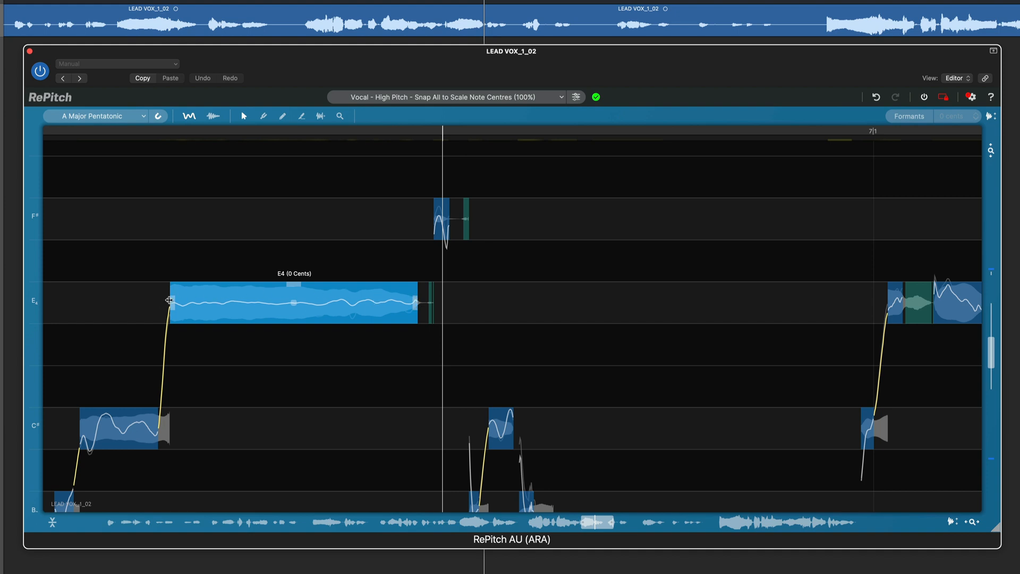
mouse_move(172, 304)
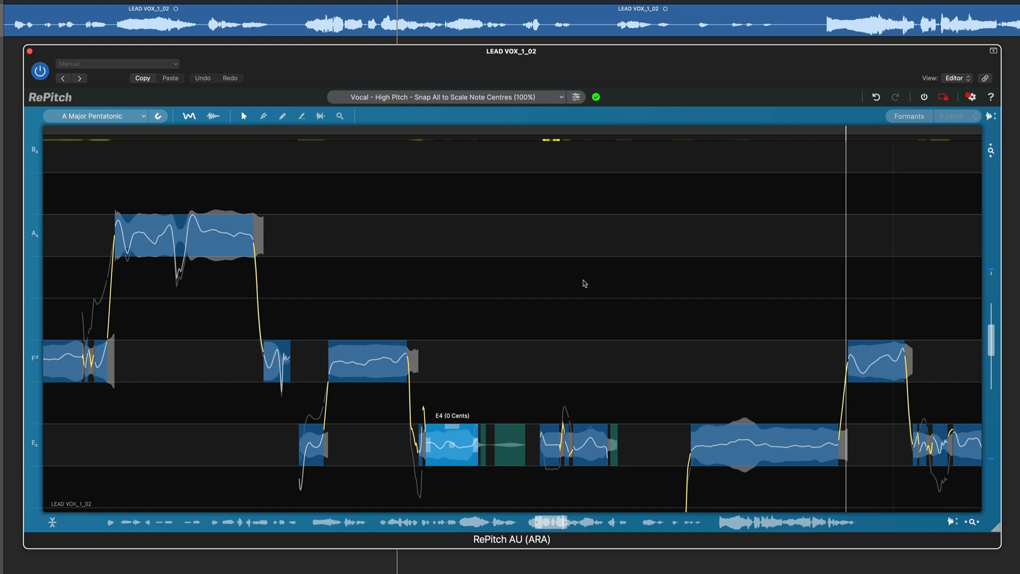
mouse_move(244, 117)
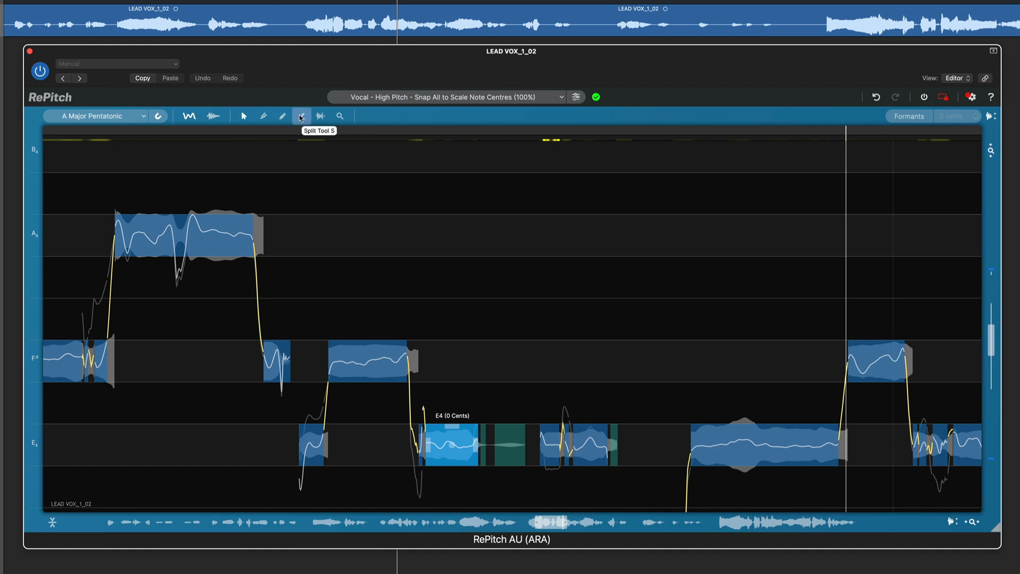
mouse_move(595, 342)
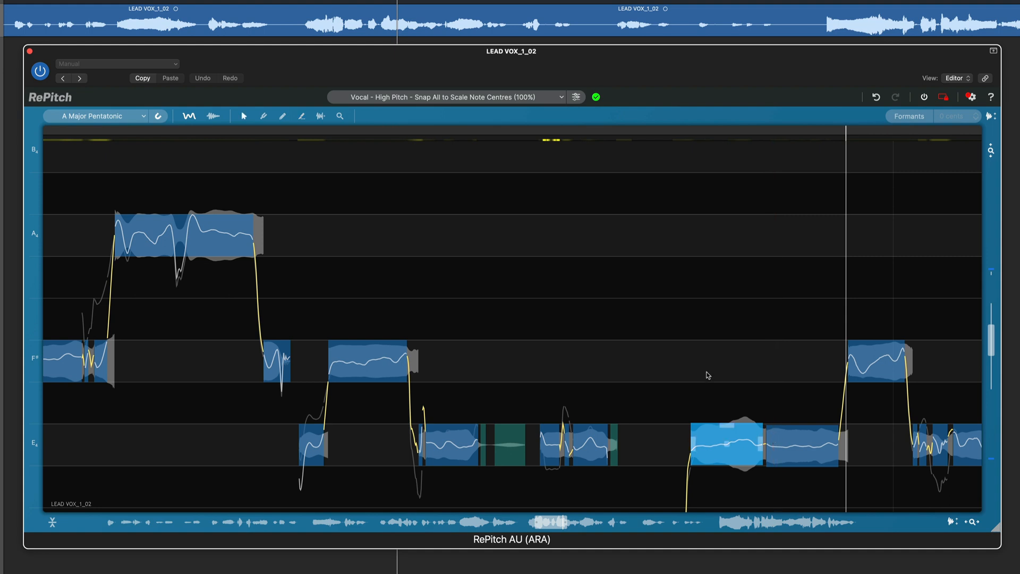
mouse_move(301, 116)
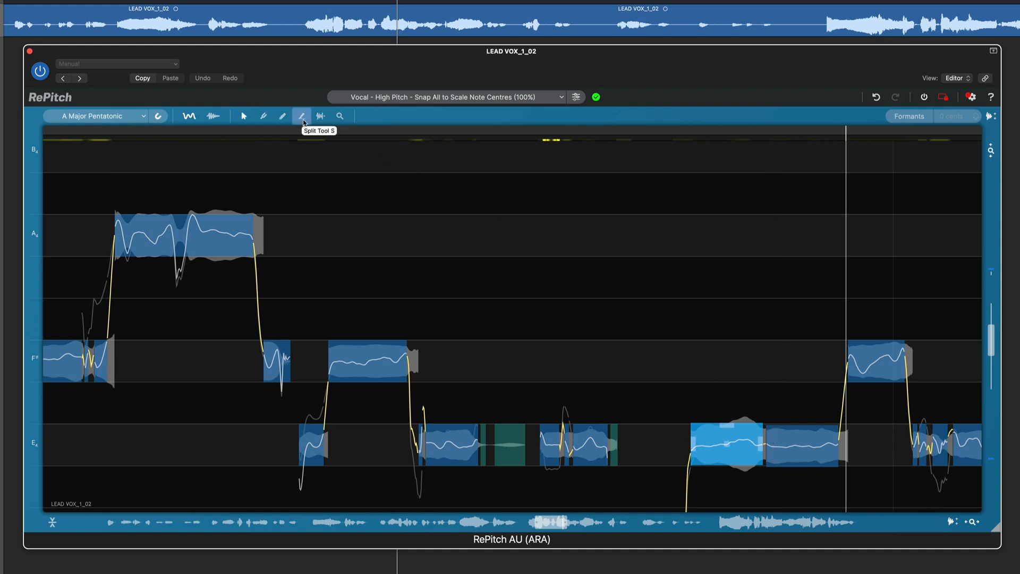
mouse_move(699, 390)
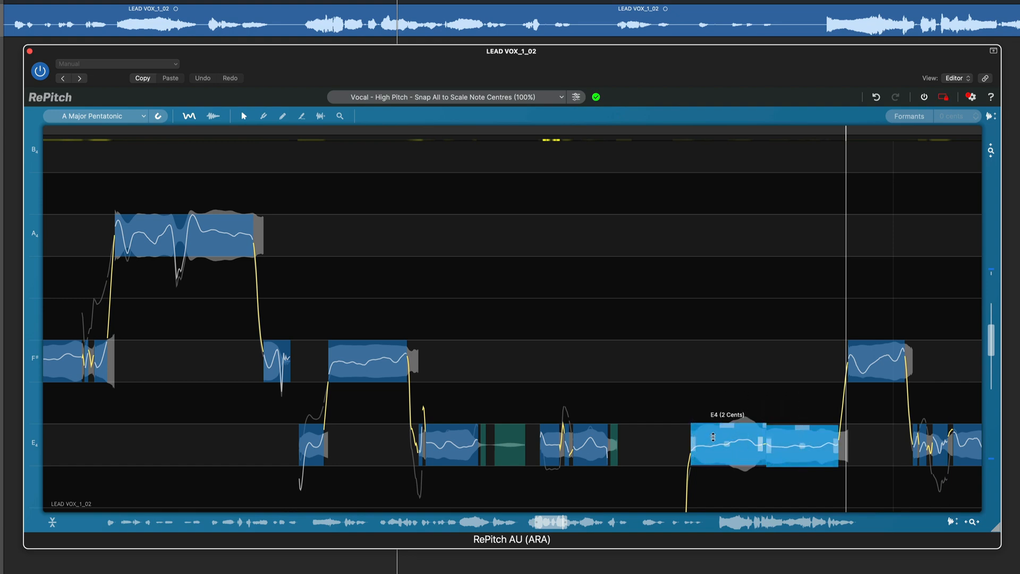
Join the two selected E4 pieces back into one note via Join Selected Notes.
right_click(712, 437)
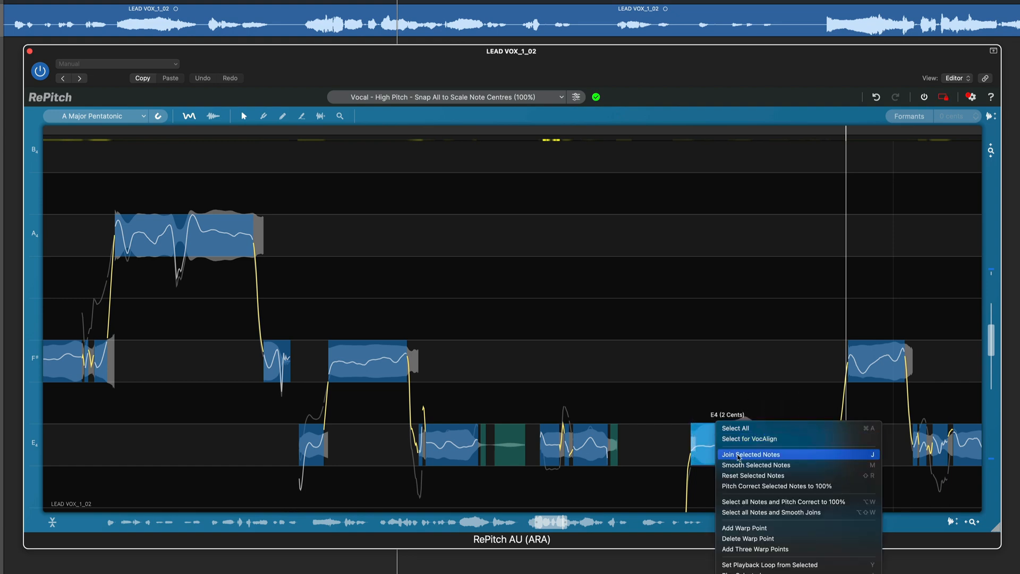
left_click(751, 455)
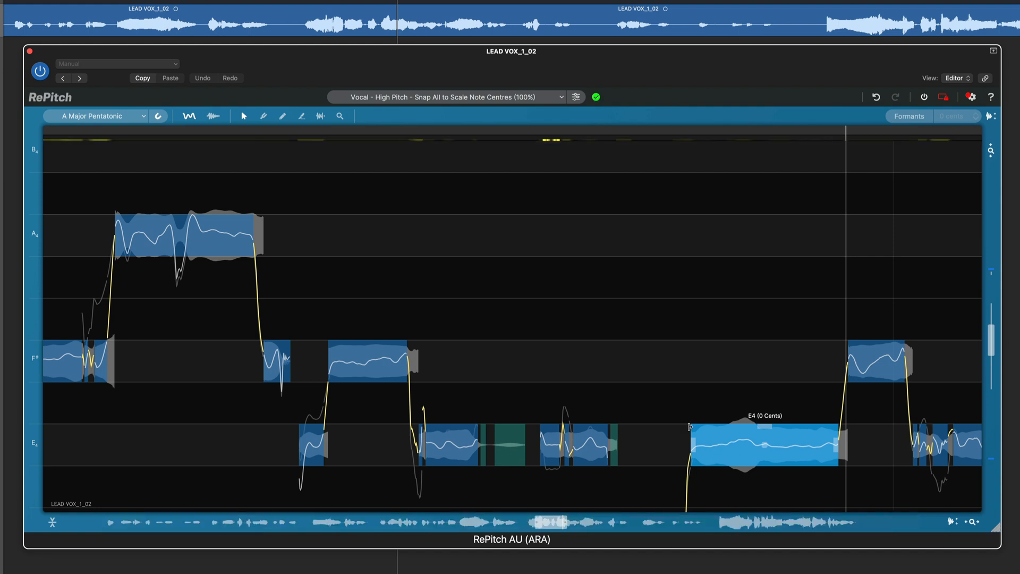
mouse_move(283, 116)
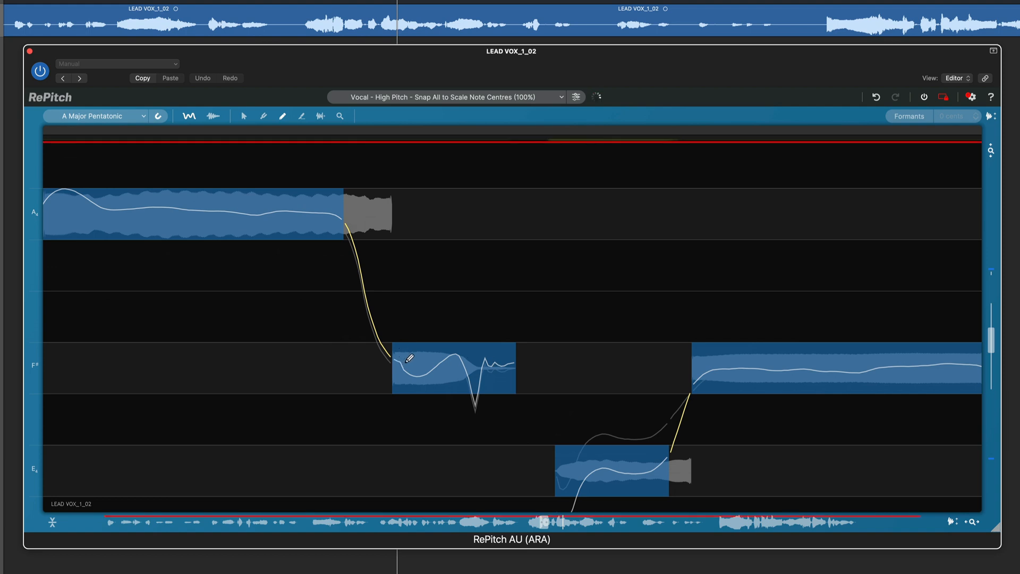
Draw a flat pitch line across the short F# note with the Pencil tool.
left_click_drag(410, 374, 514, 362)
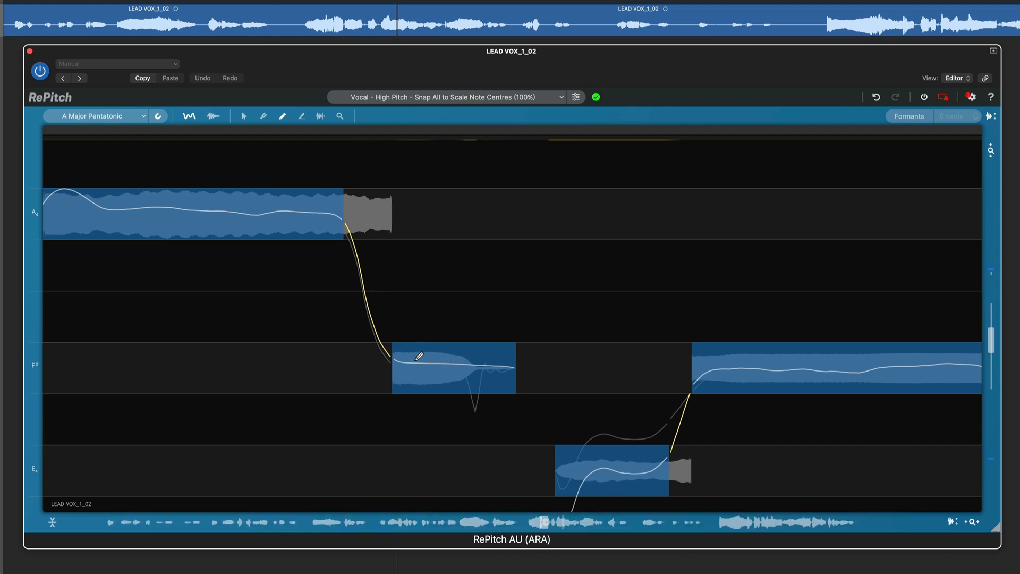
mouse_move(276, 107)
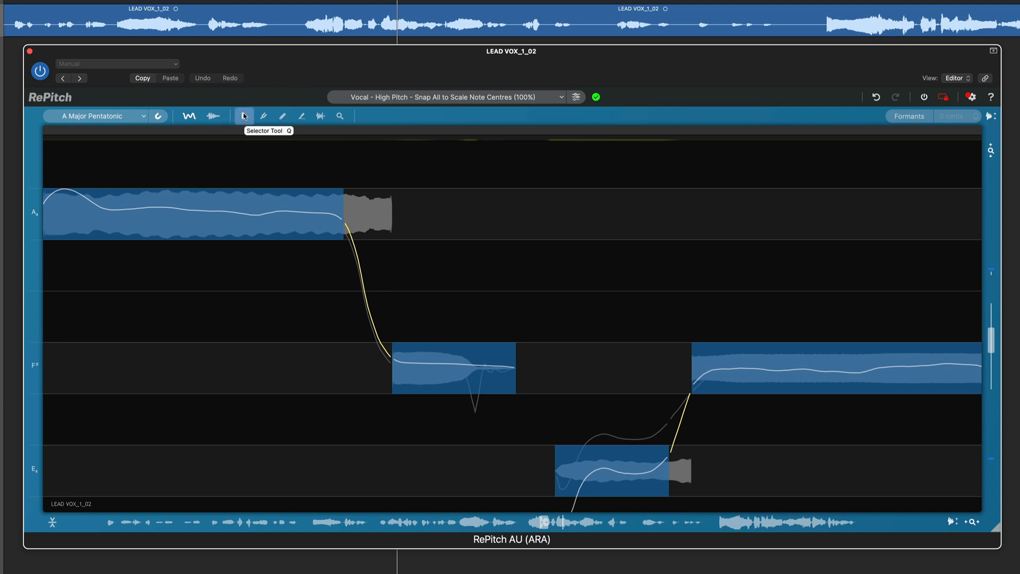
mouse_move(303, 71)
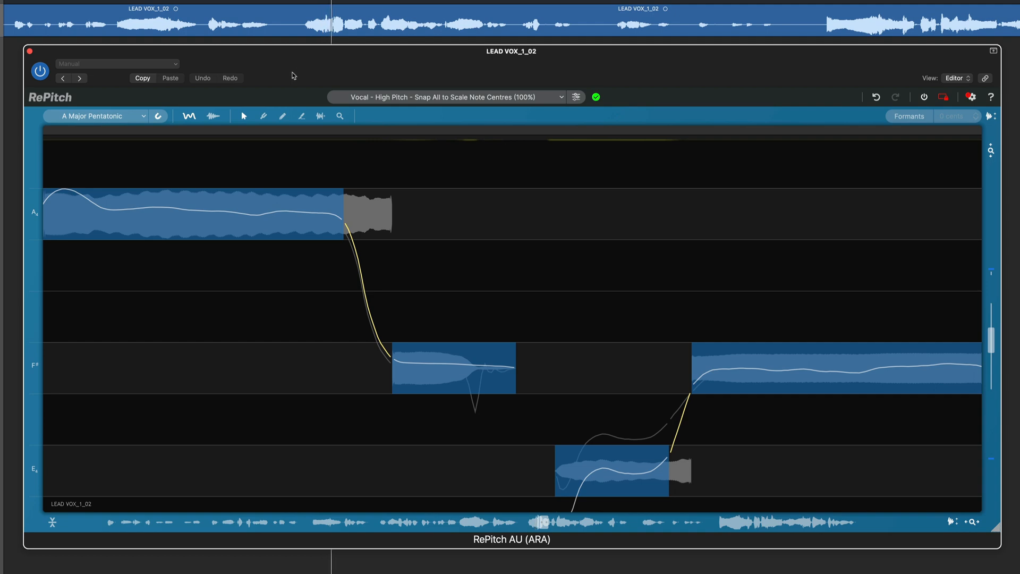
mouse_move(340, 116)
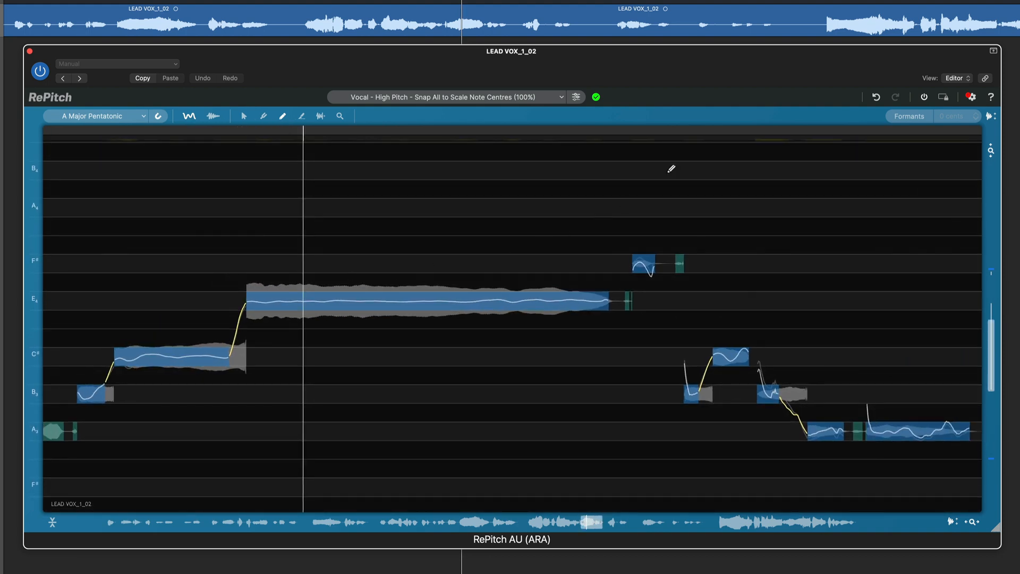
mouse_move(212, 116)
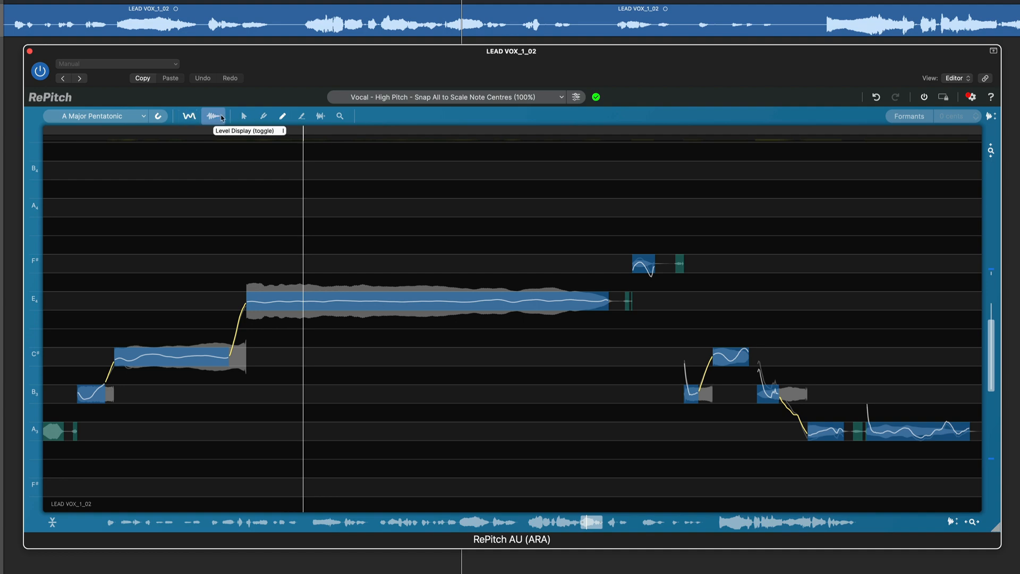
left_click(212, 116)
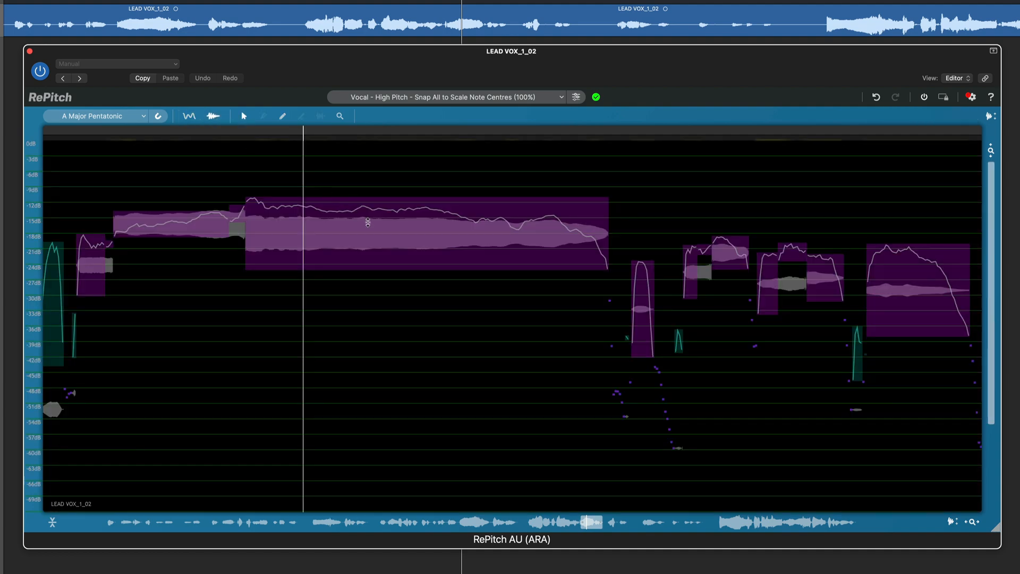
left_click(189, 116)
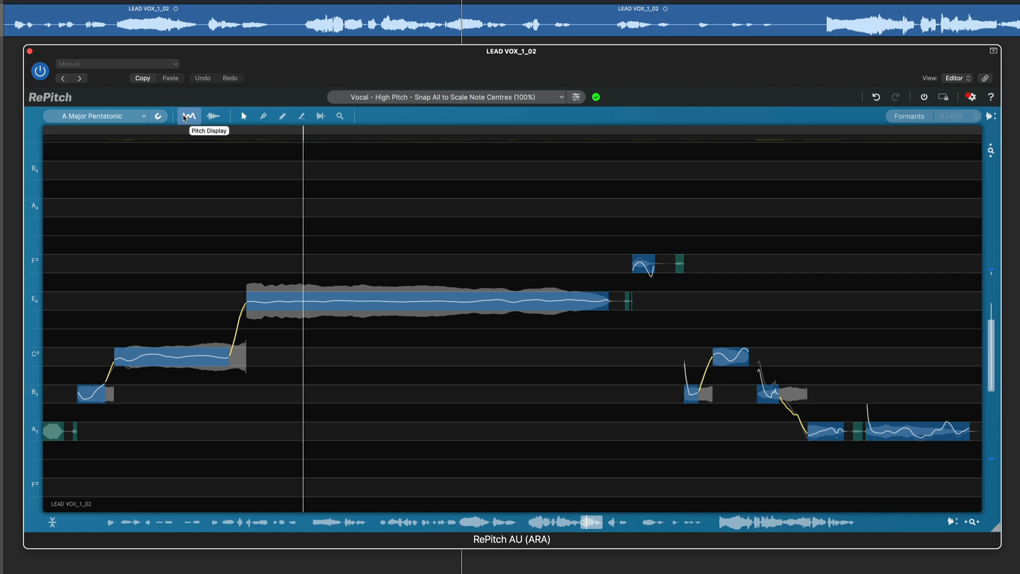
mouse_move(570, 241)
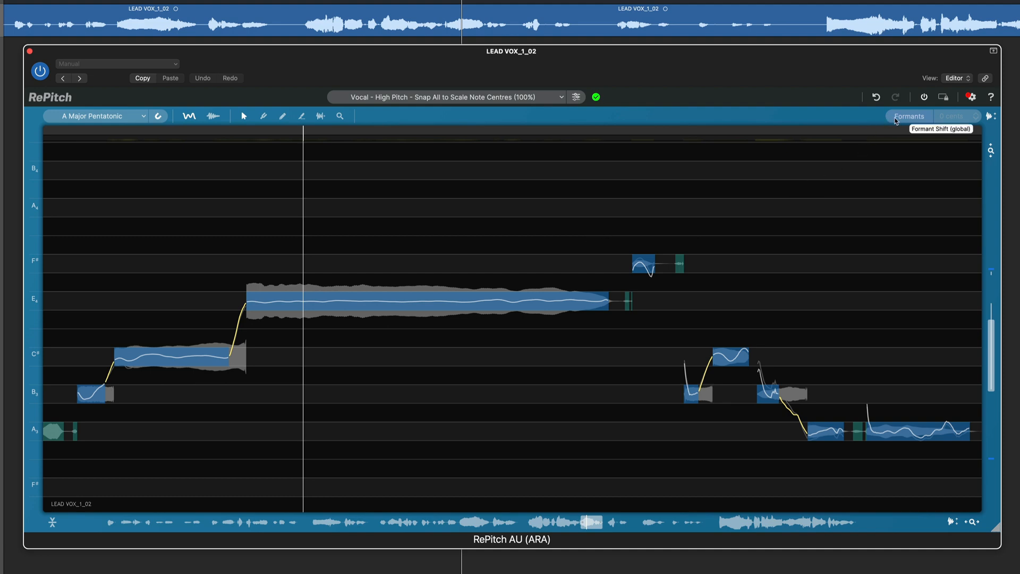
left_click(909, 116)
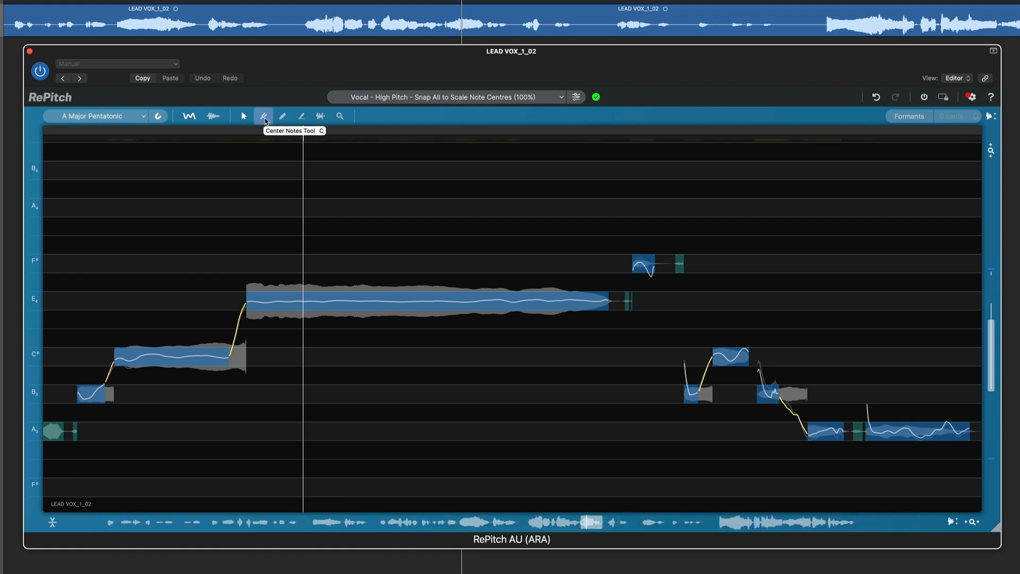
left_click(450, 96)
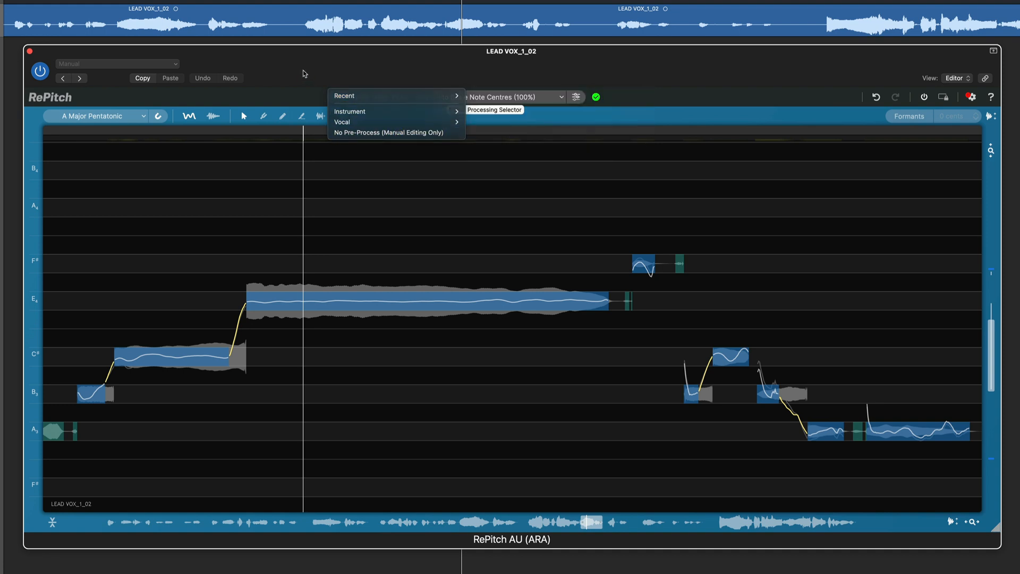
left_click(341, 121)
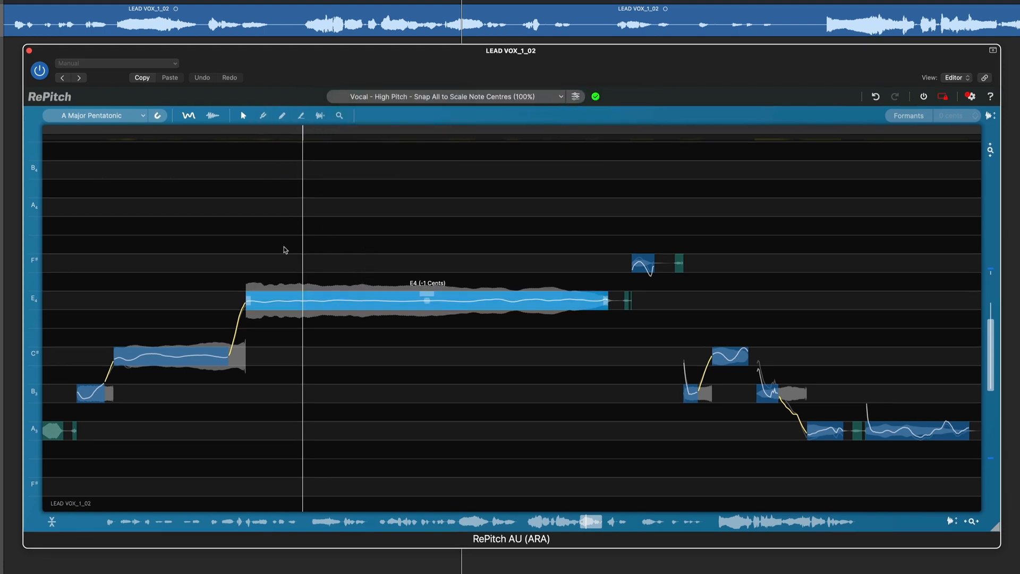